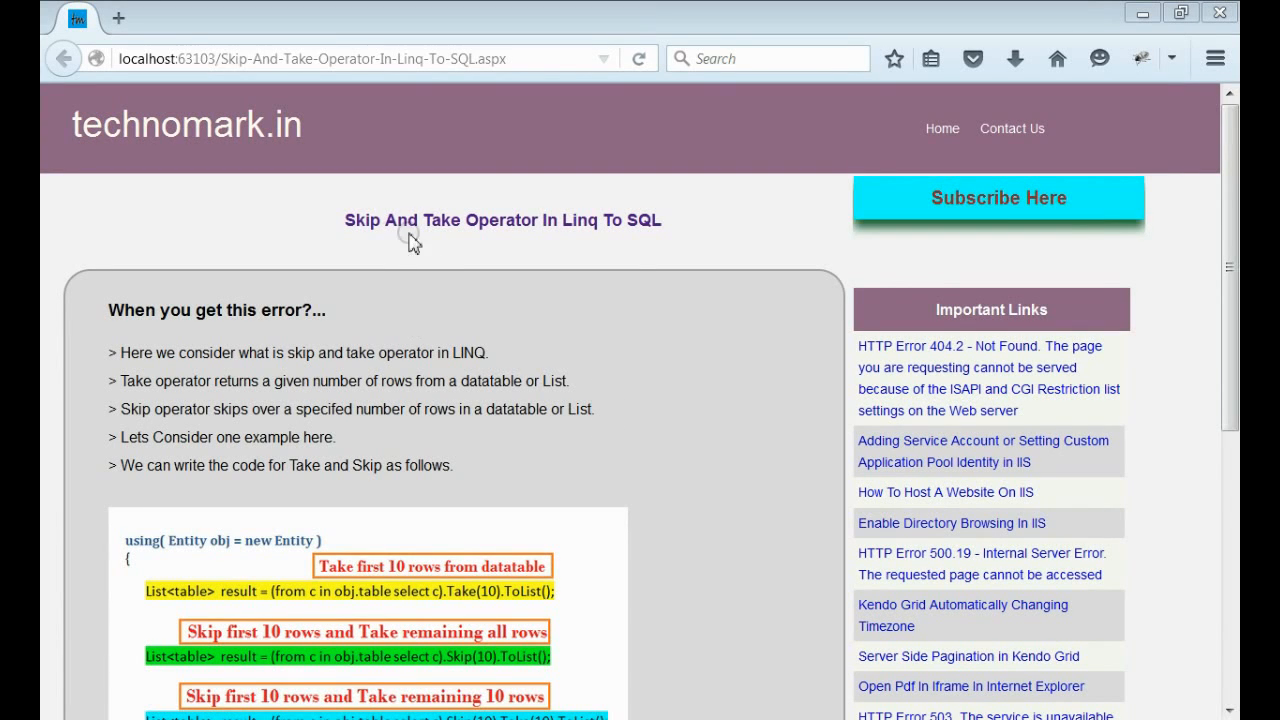
pyautogui.moveTo(440, 230)
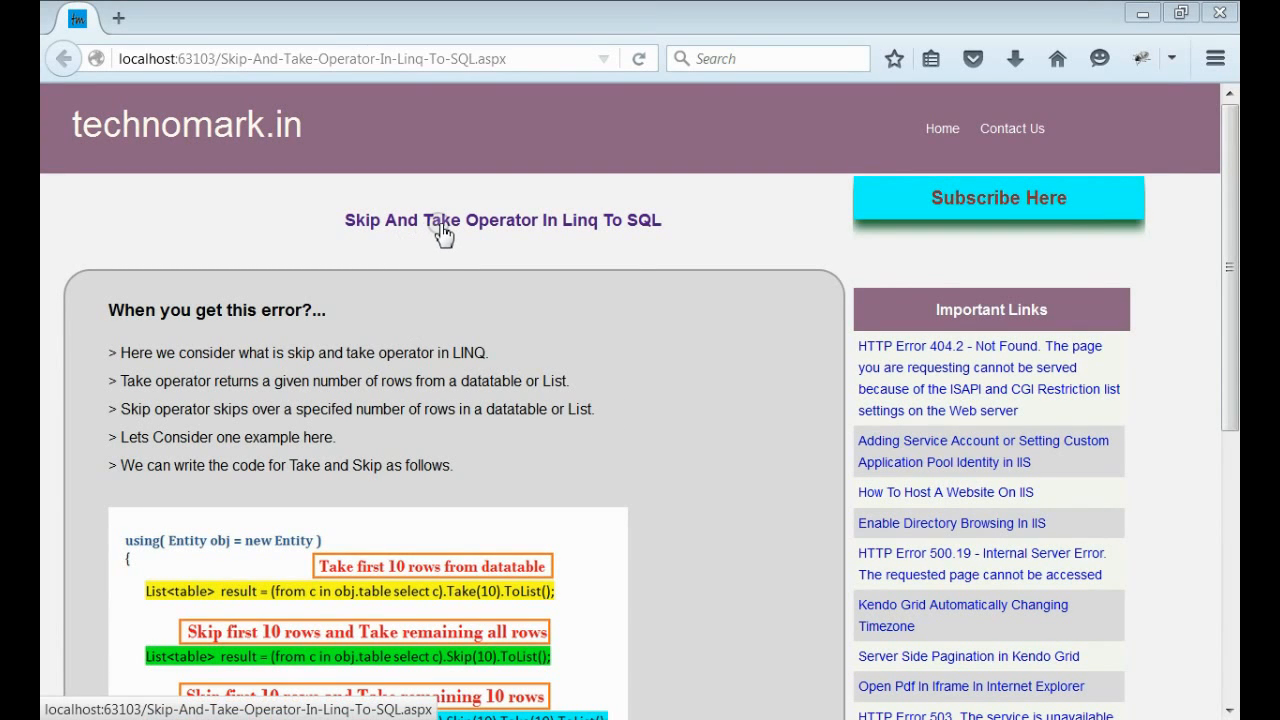
pyautogui.moveTo(604, 410)
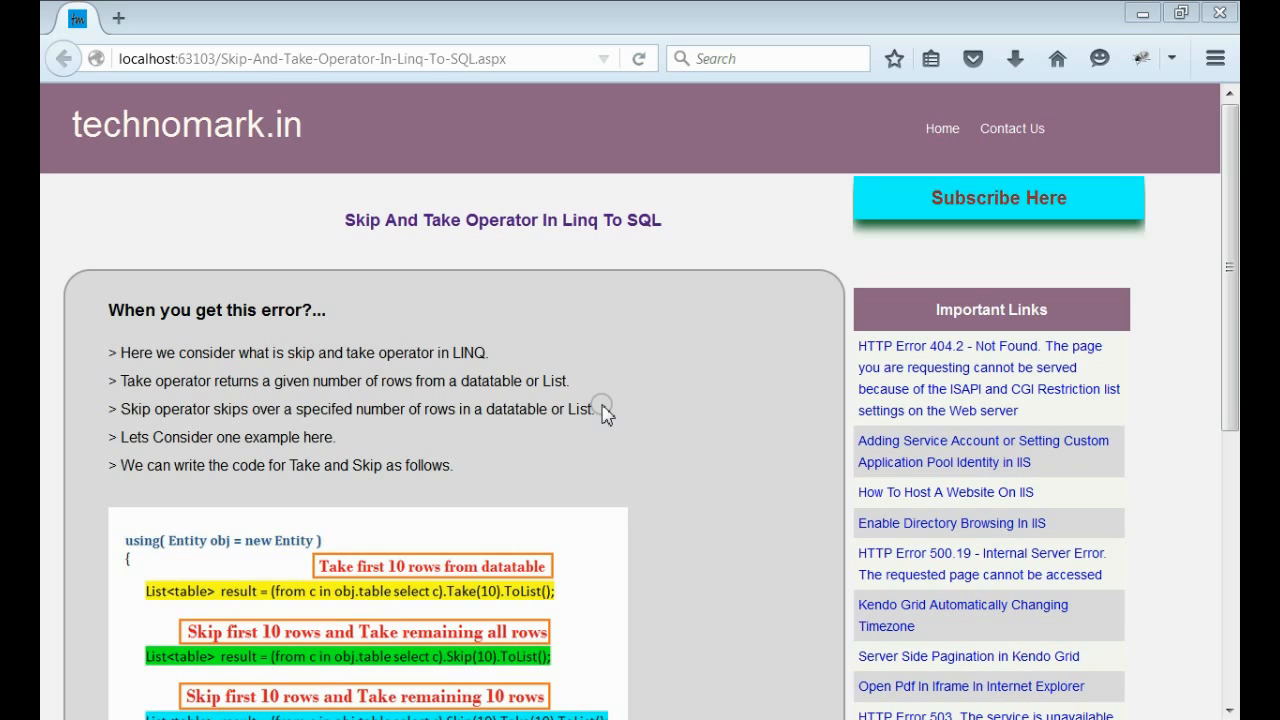
pyautogui.moveTo(300, 608)
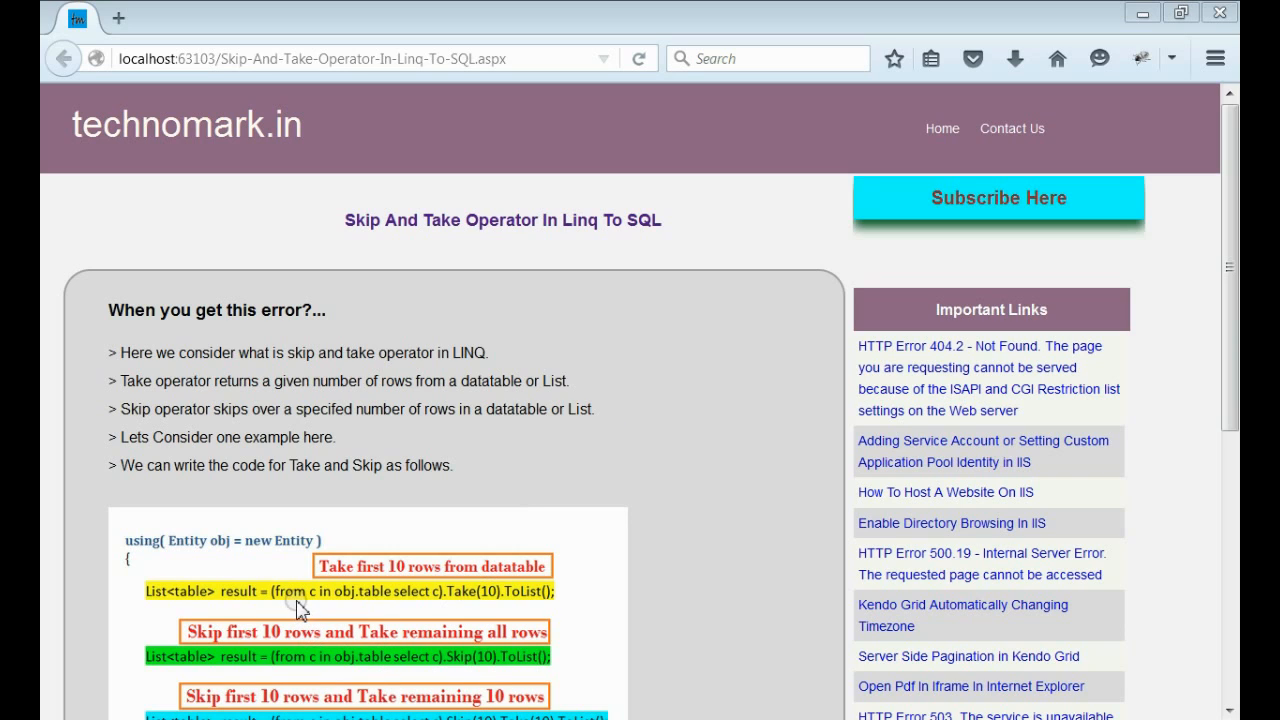
pyautogui.moveTo(464, 604)
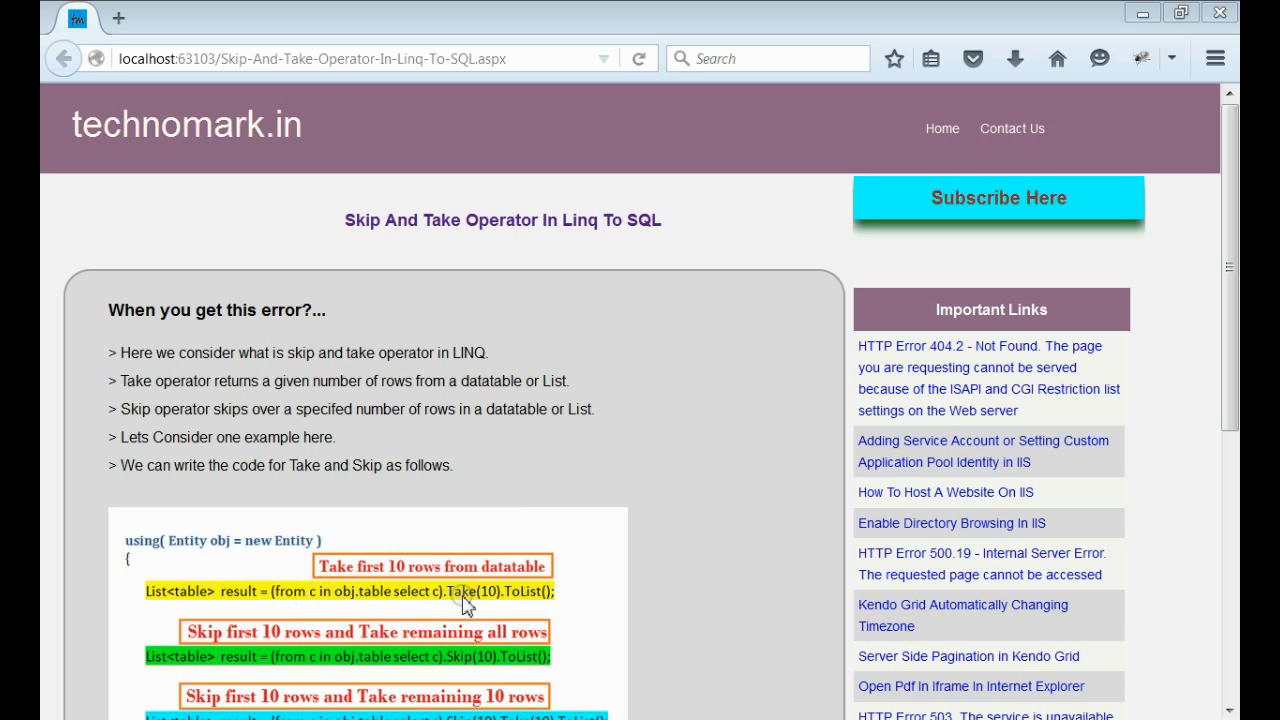
pyautogui.moveTo(496, 610)
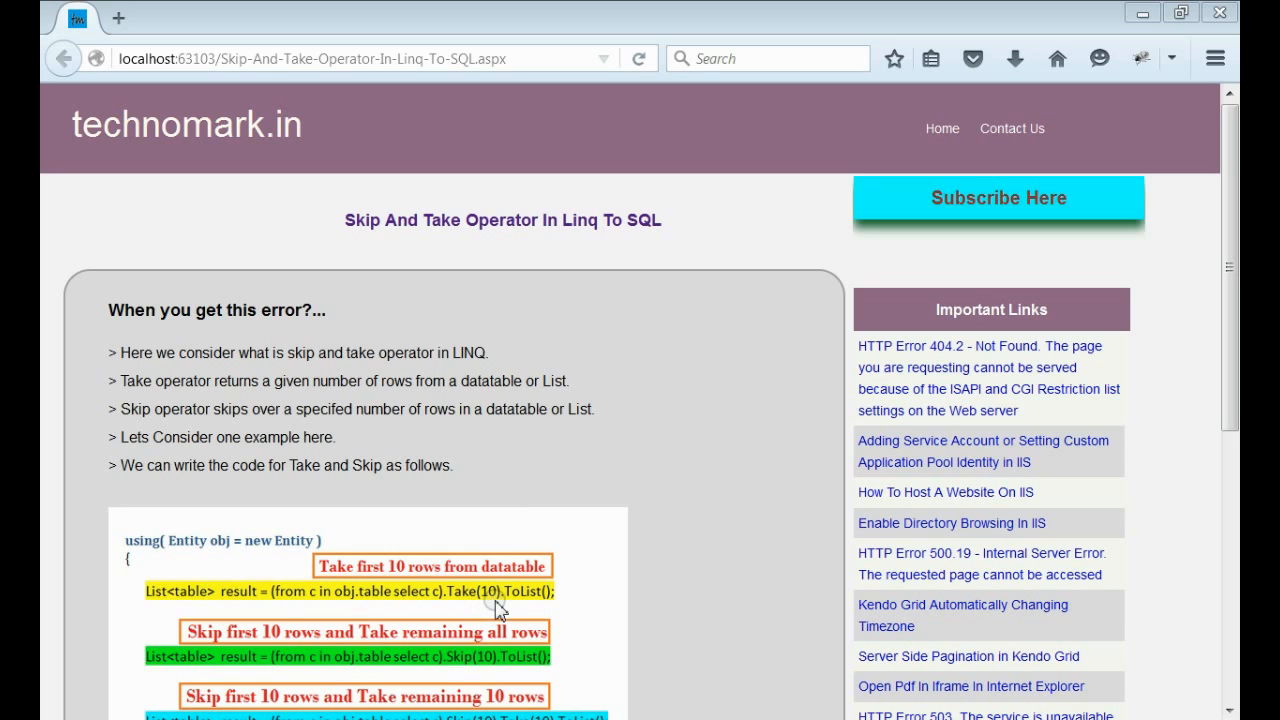
pyautogui.scroll(-3)
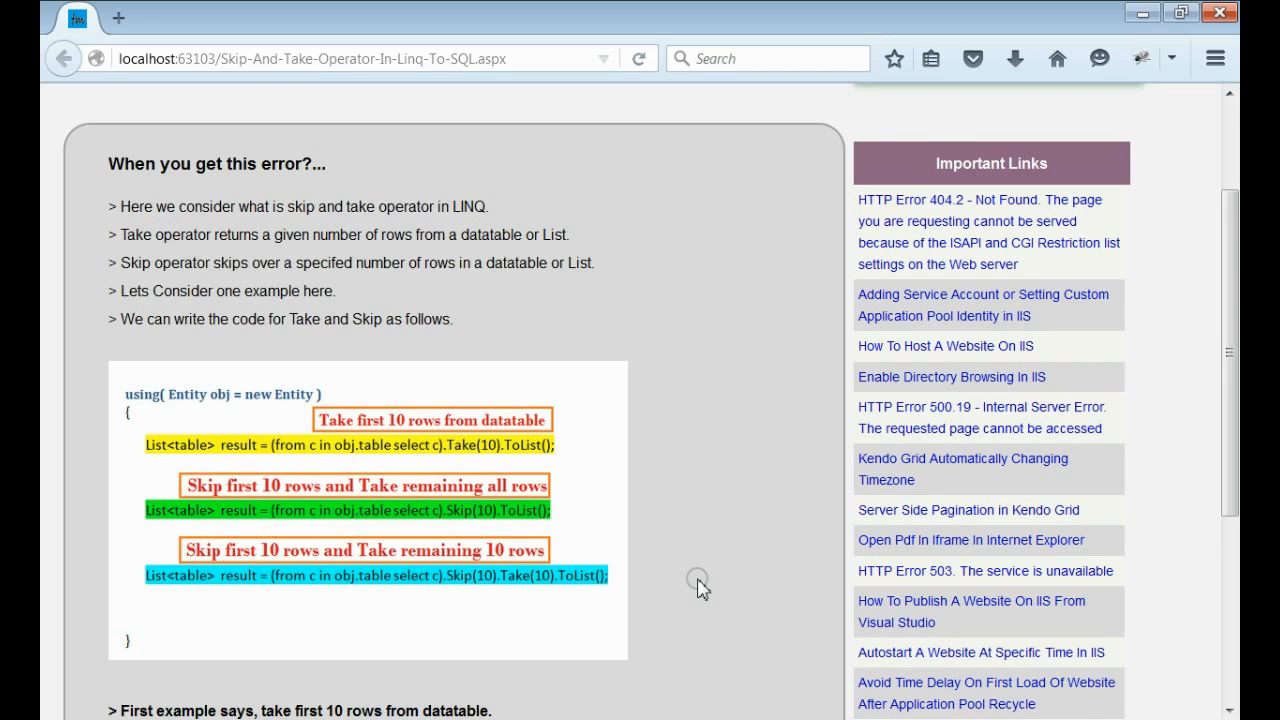
pyautogui.moveTo(290, 520)
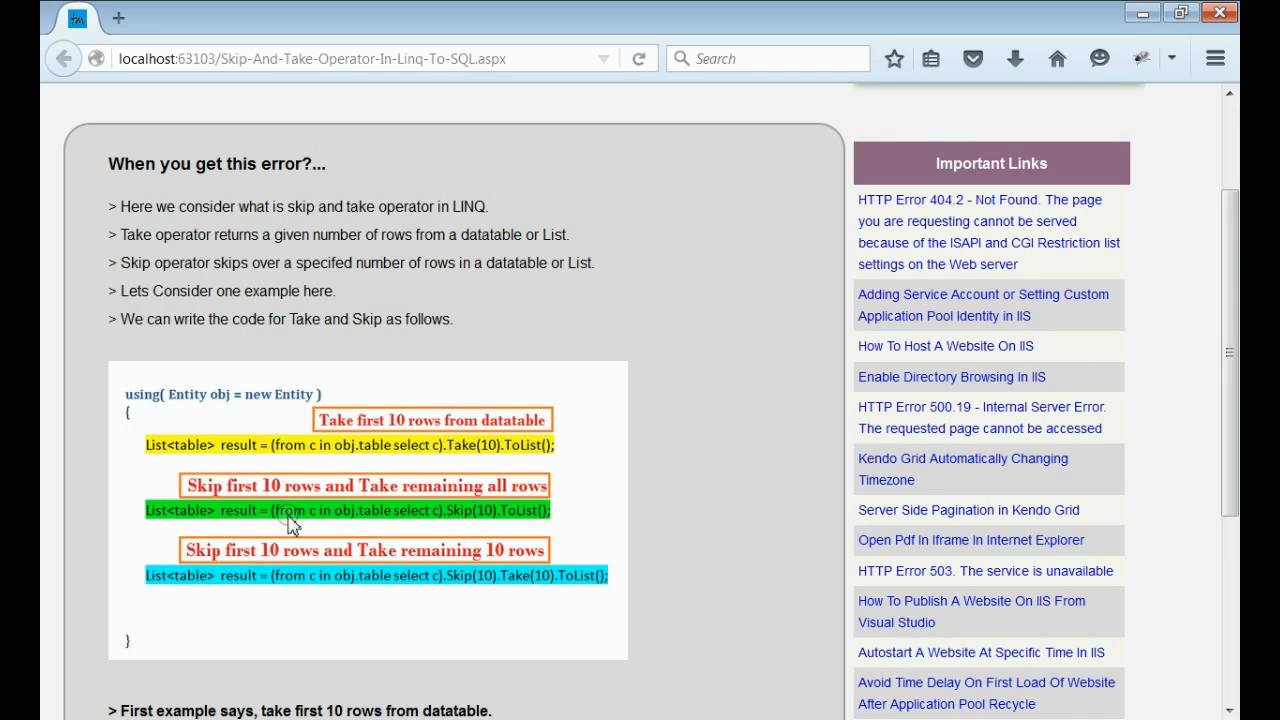
pyautogui.moveTo(478, 524)
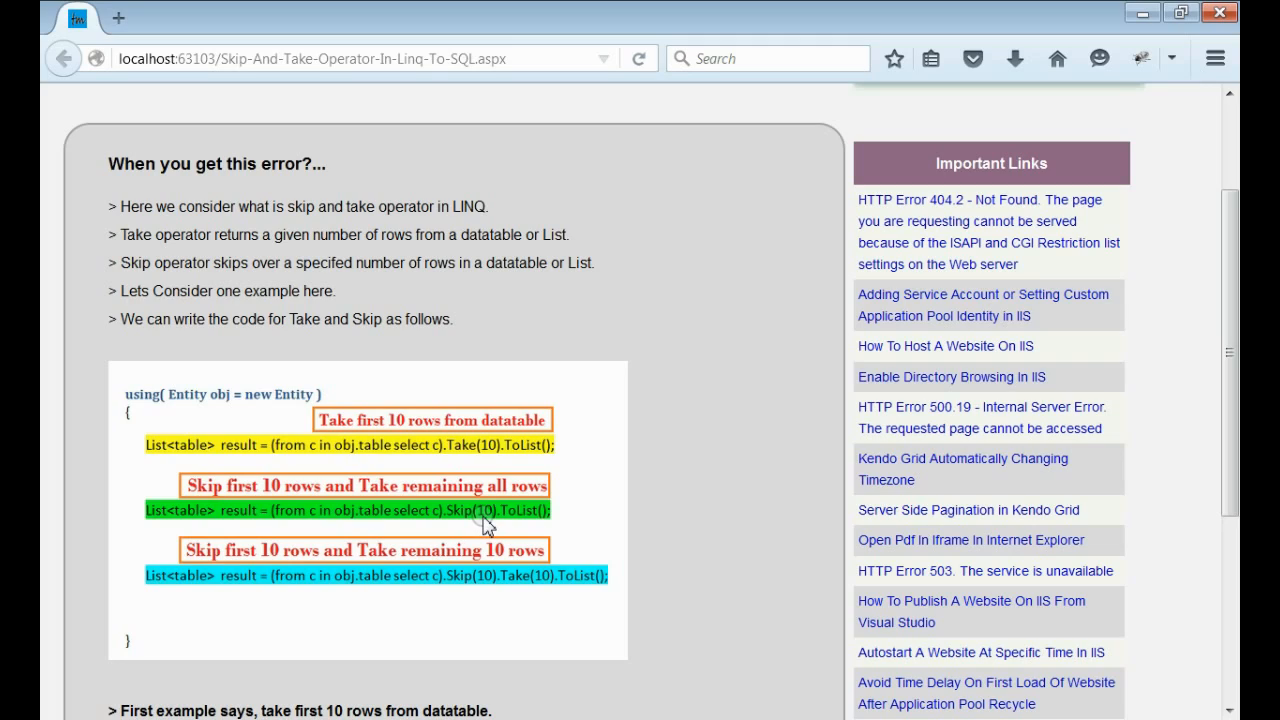
pyautogui.moveTo(436, 588)
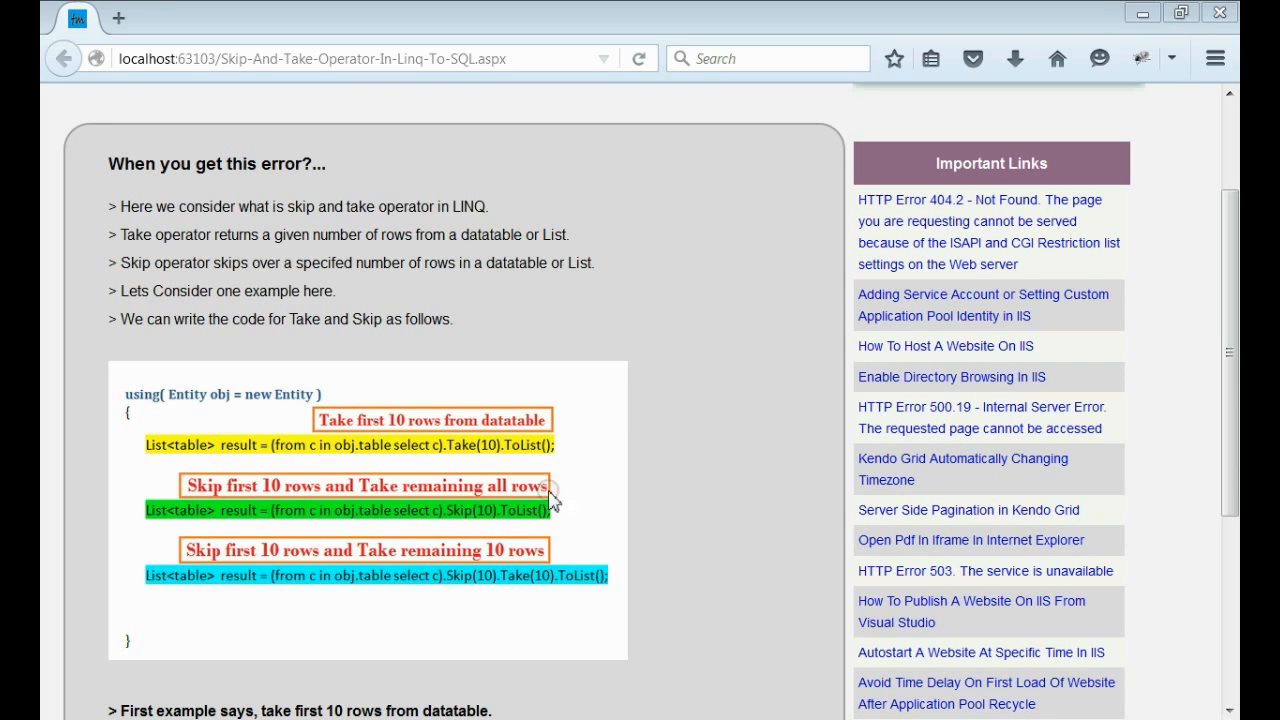
pyautogui.moveTo(484, 592)
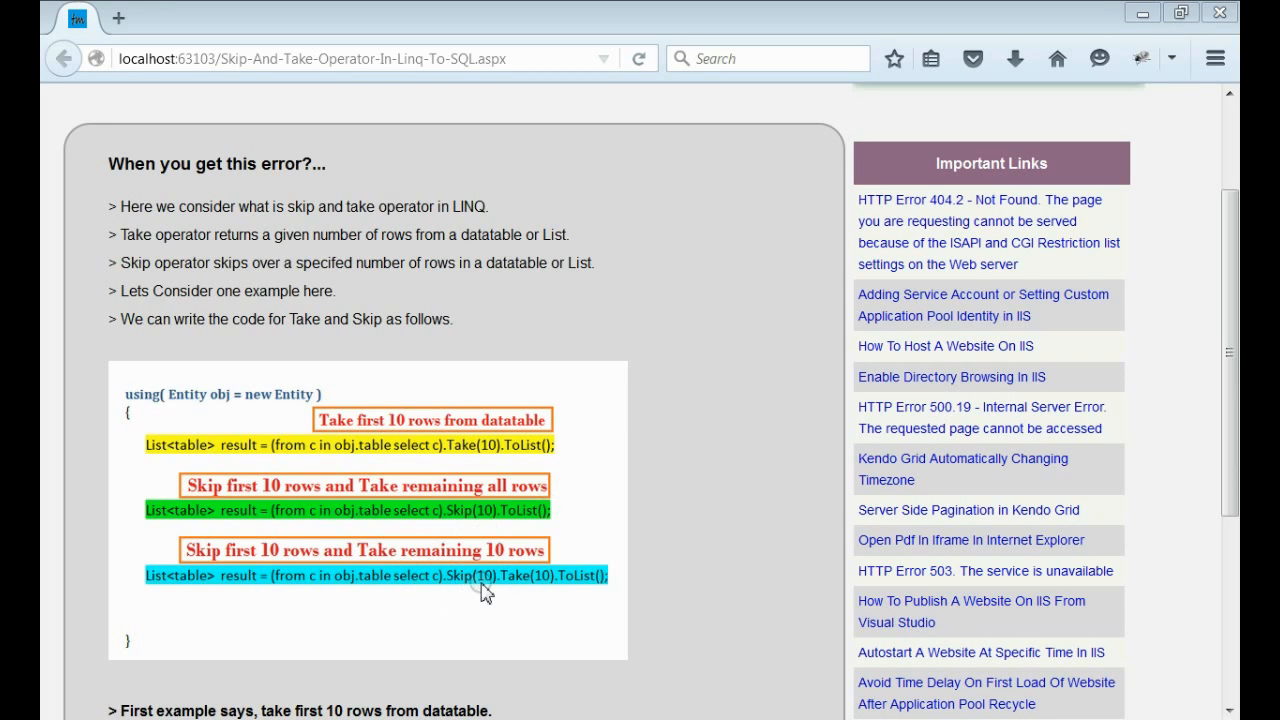
pyautogui.moveTo(536, 588)
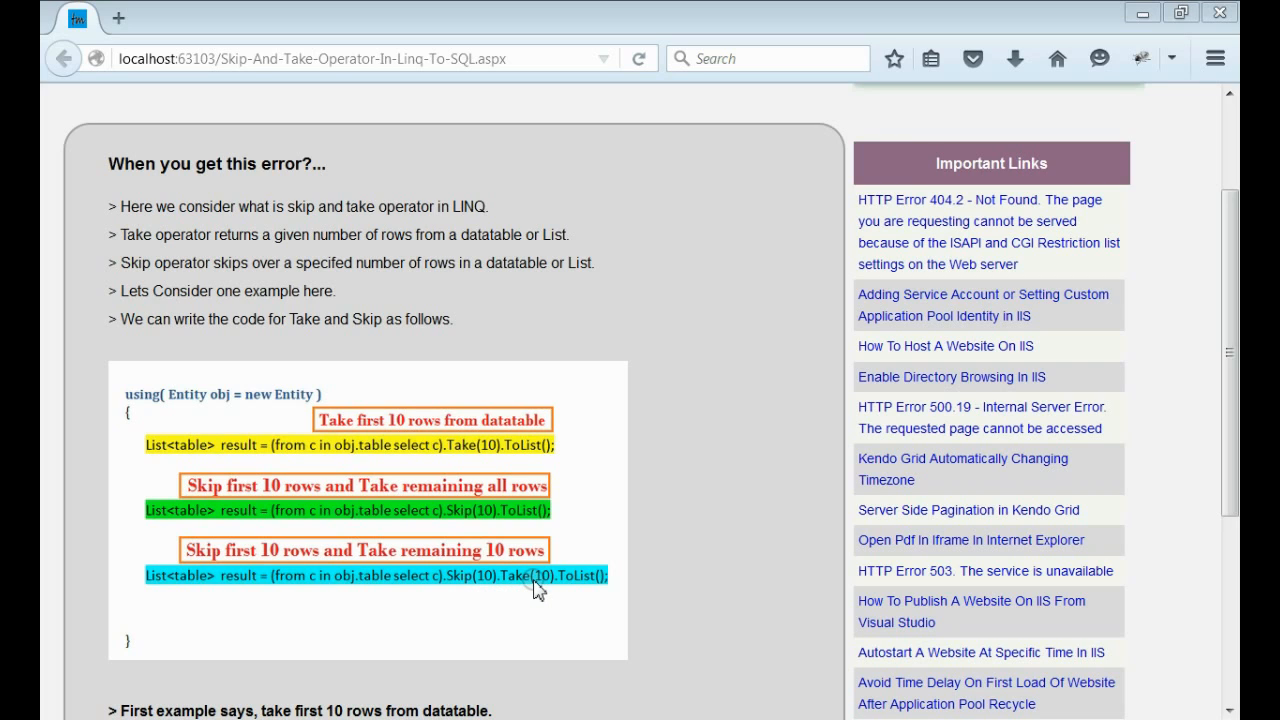
pyautogui.moveTo(492, 584)
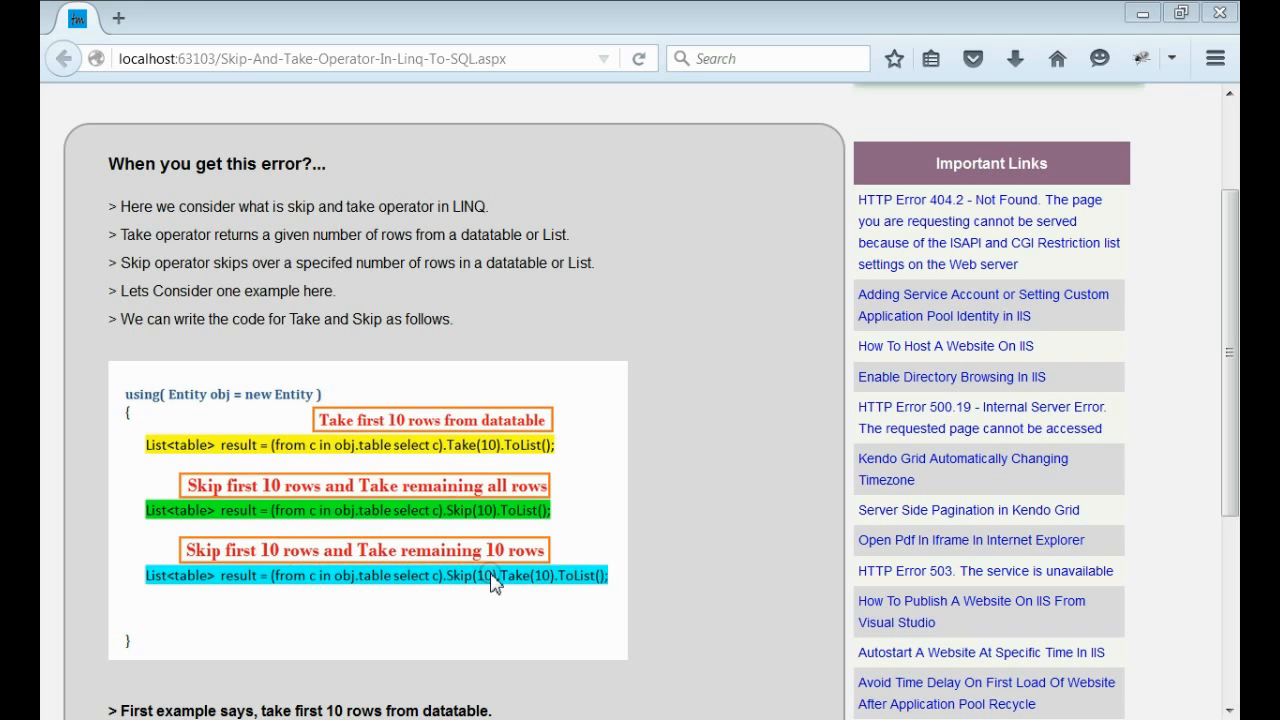
pyautogui.scroll(-3)
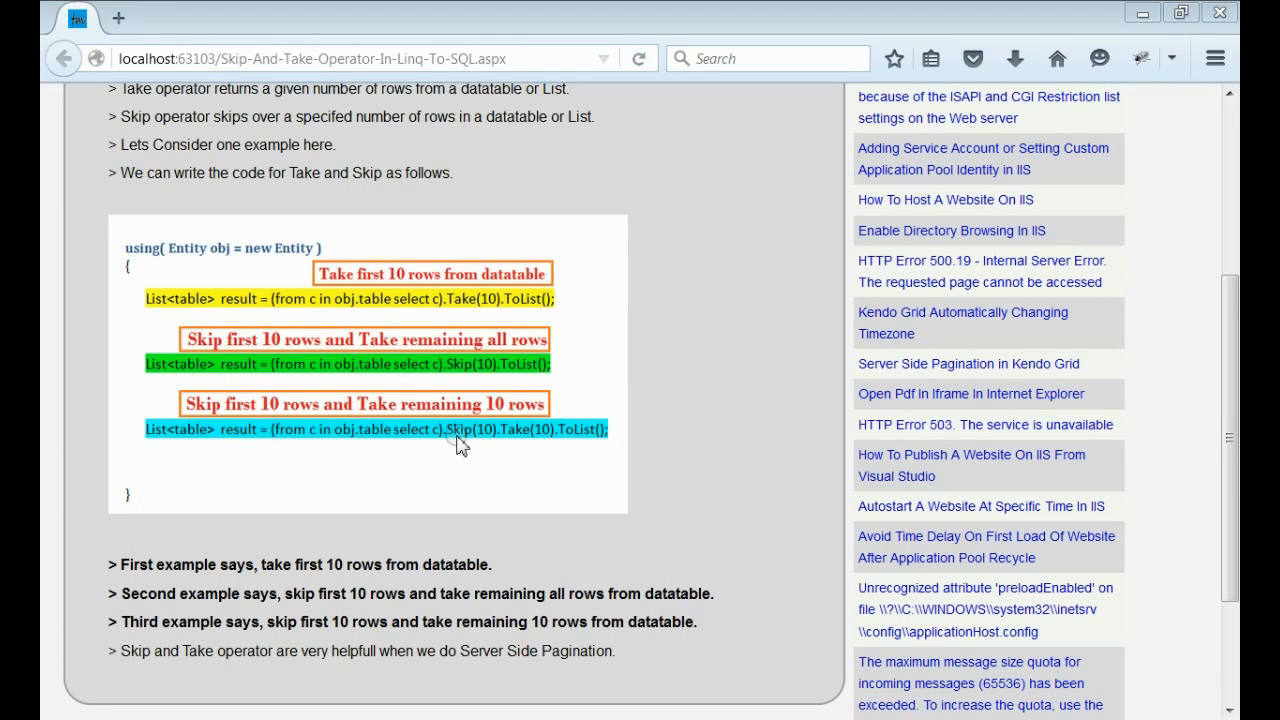
pyautogui.moveTo(444, 448)
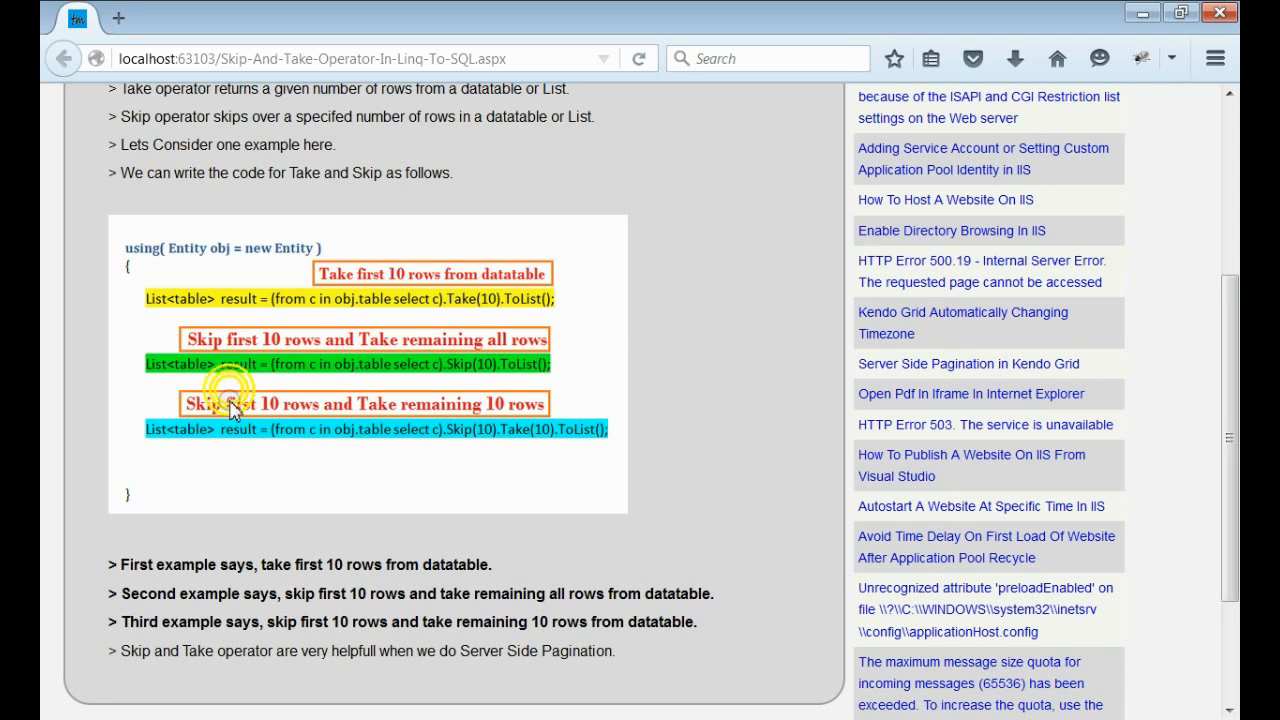
pyautogui.scroll(3)
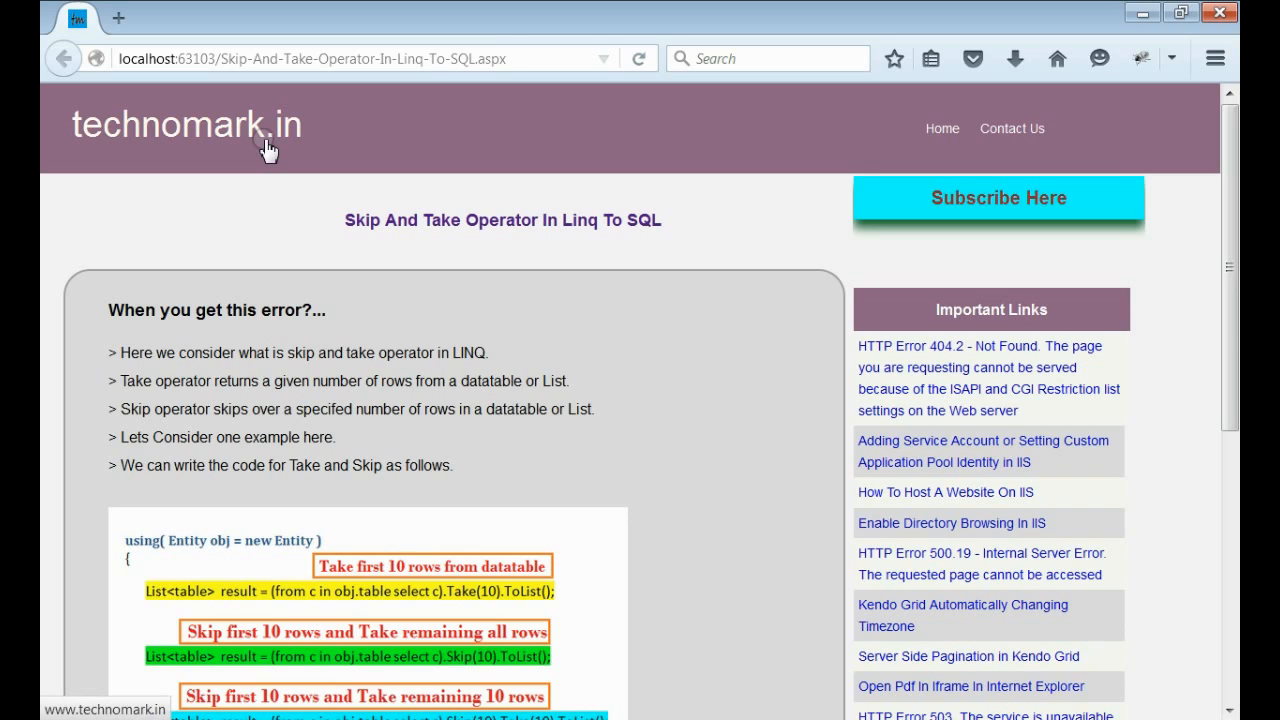